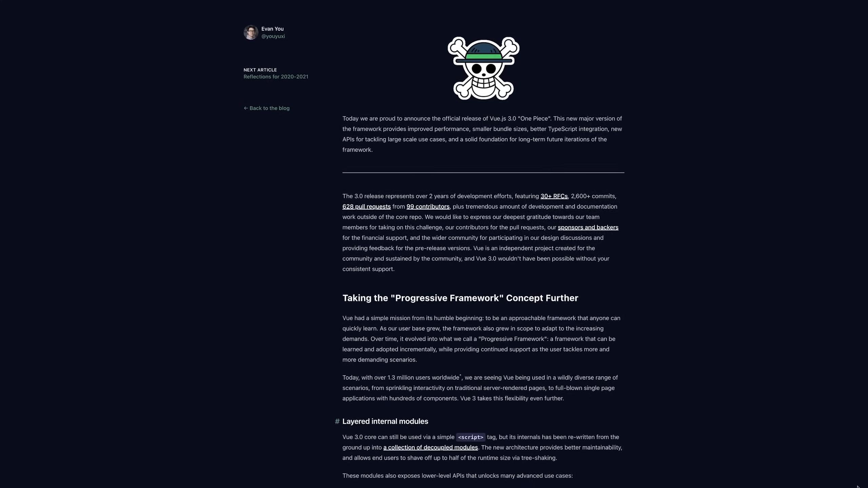
Step: Scroll through the Vue 3 announcement, Knockout observables docs and the Vue Composition API FAQ
{"action": "scroll", "scroll_direction": "down", "scroll_amount": 3}
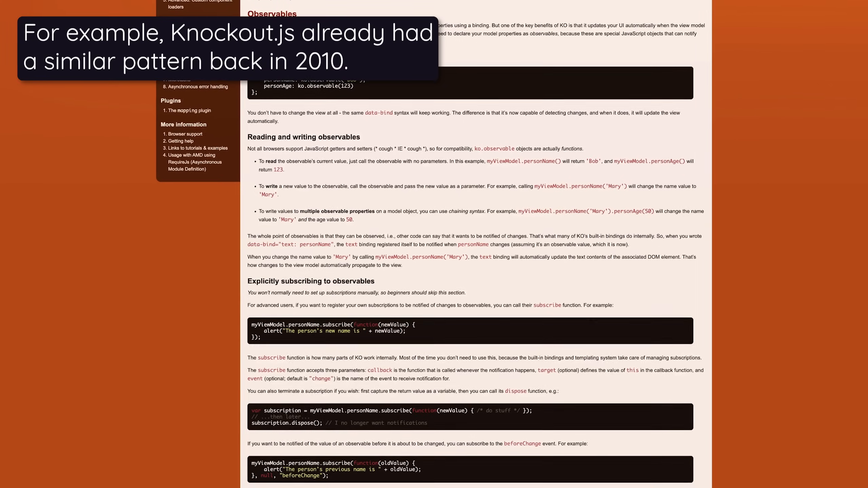
{"action": "scroll", "scroll_direction": "down", "scroll_amount": 3}
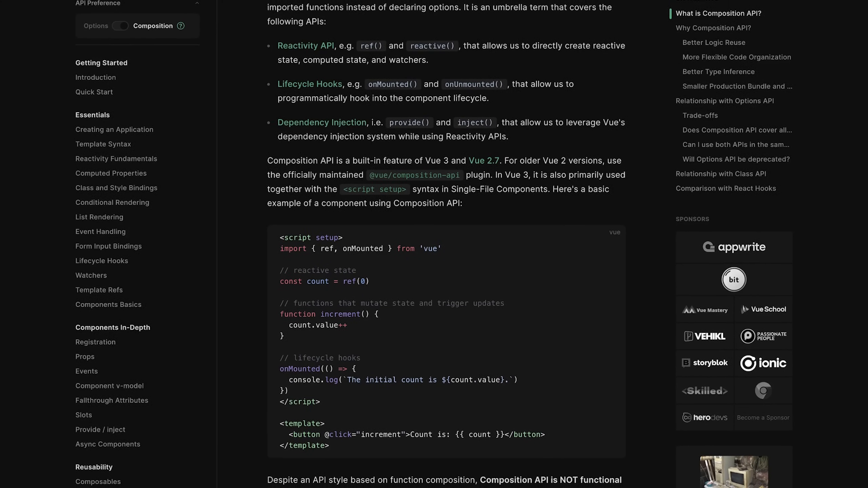
{"action": "scroll", "scroll_direction": "down", "scroll_amount": 3}
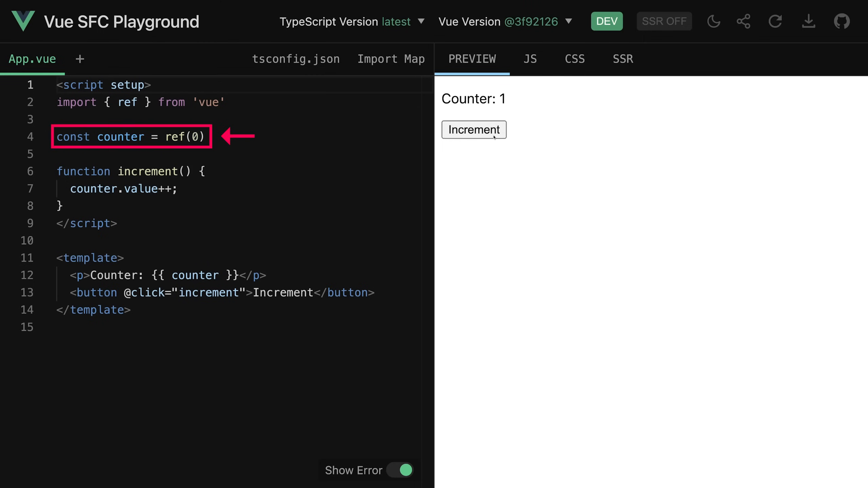
Step: Increment the Vue SFC Playground preview counter repeatedly, from 1 toward 10
{"action": "left_click", "coordinate": [474, 130]}
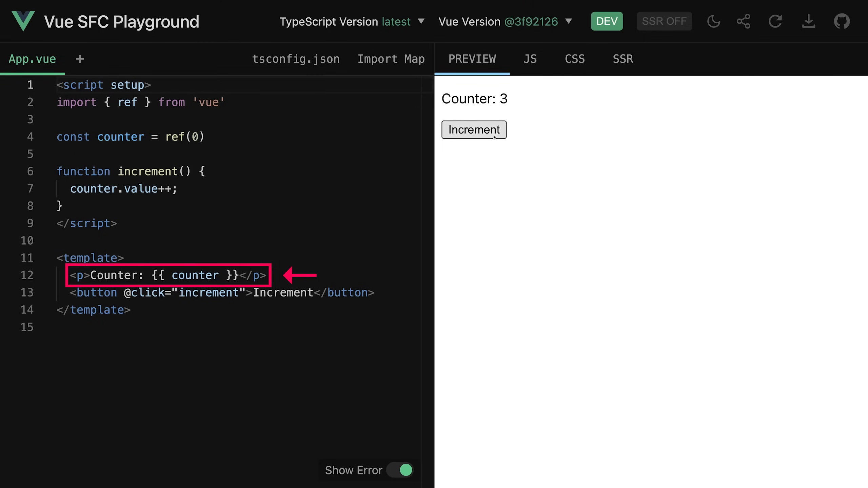
{"action": "left_click", "coordinate": [473, 129]}
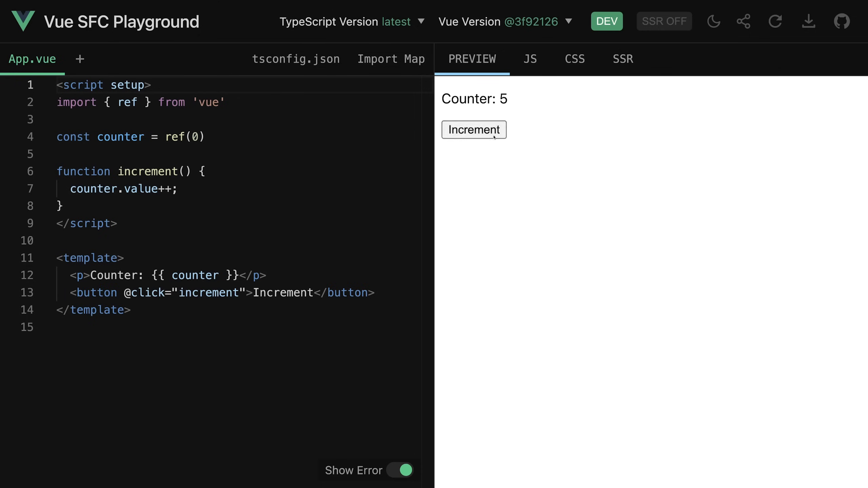
{"action": "left_click", "coordinate": [473, 130]}
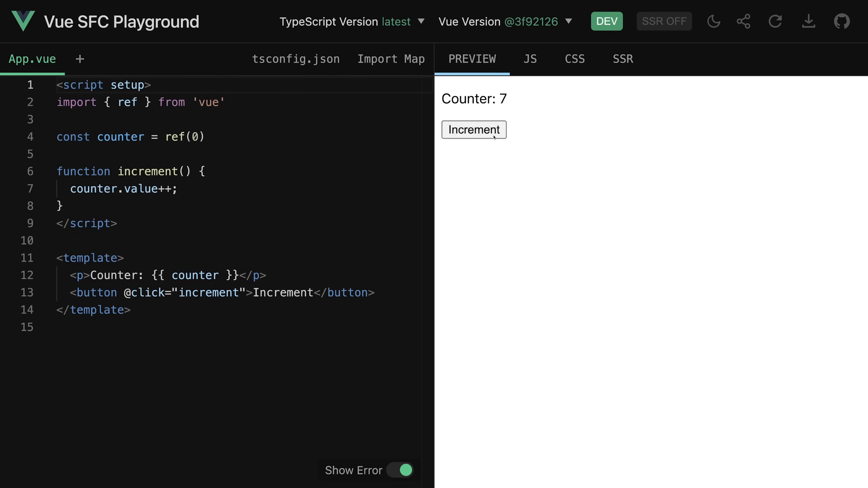
{"action": "left_click", "coordinate": [473, 130]}
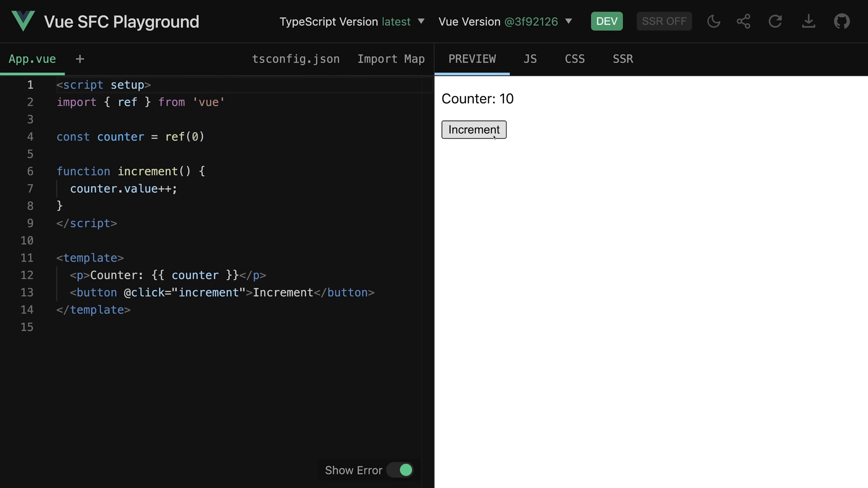
{"action": "left_click", "coordinate": [473, 129]}
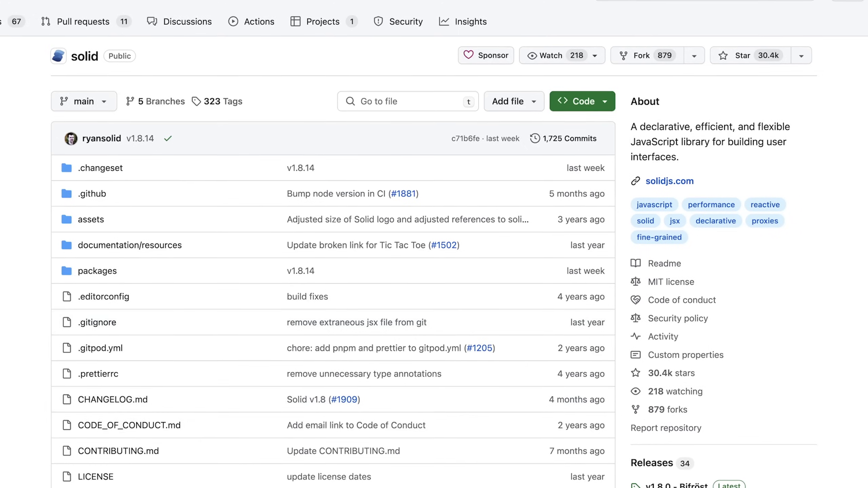
{"action": "scroll", "scroll_direction": "down", "scroll_amount": 3}
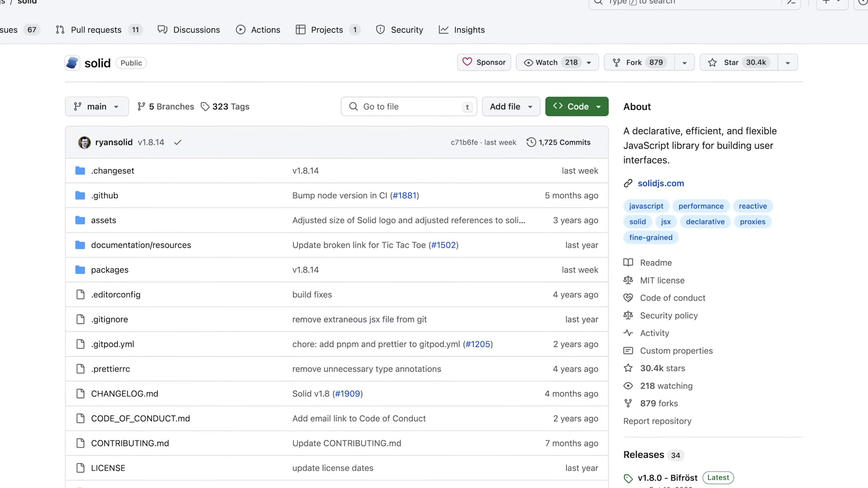
{"action": "scroll", "scroll_direction": "down", "scroll_amount": 3}
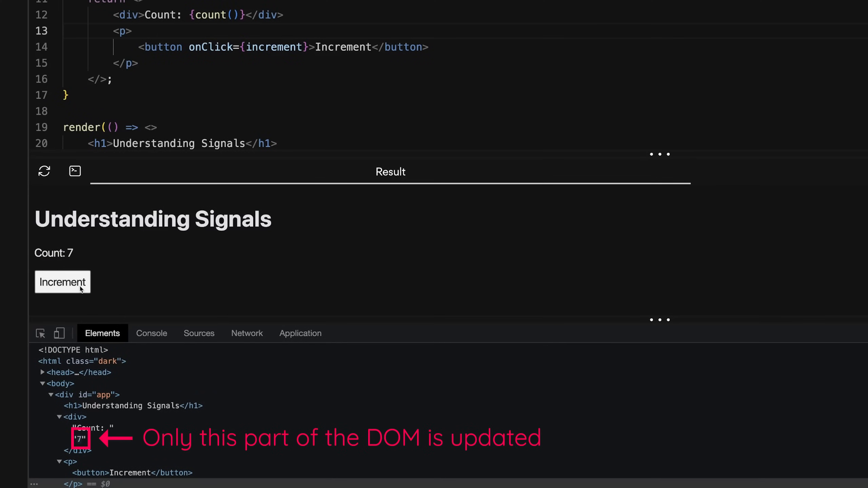
Step: Increment the Solid Playground count up to 13 while watching the Elements panel
{"action": "left_click", "coordinate": [62, 282]}
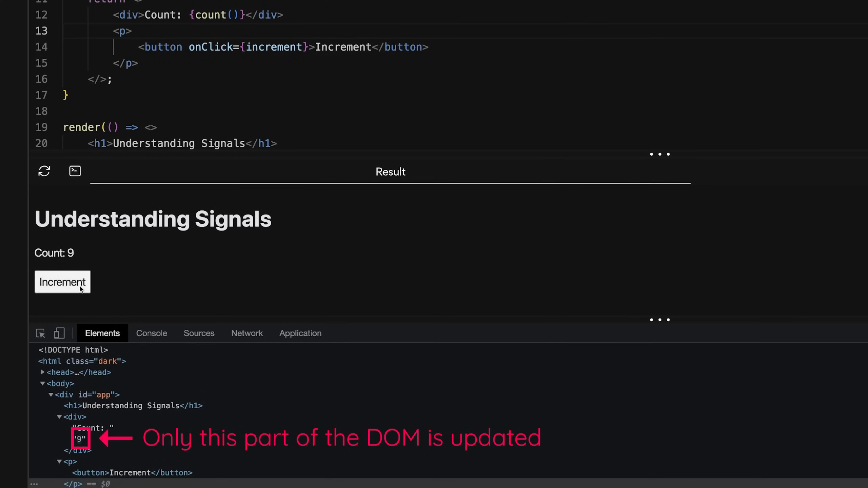
{"action": "left_click", "coordinate": [62, 282]}
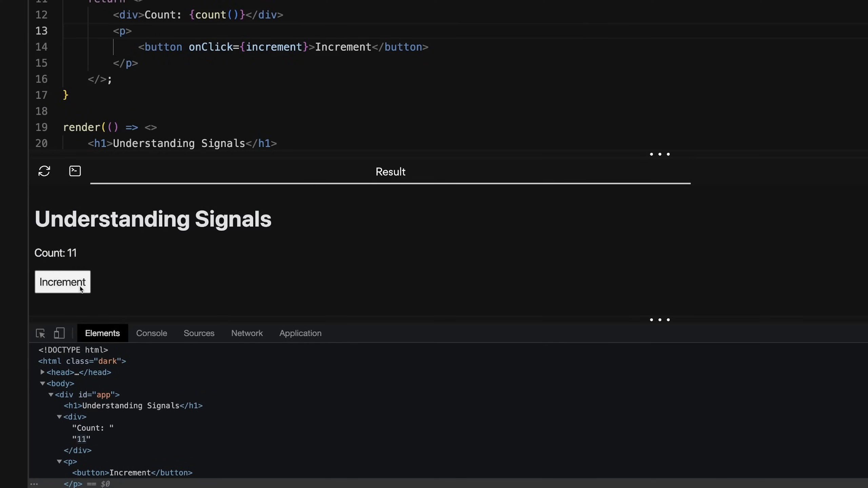
{"action": "left_click", "coordinate": [62, 282]}
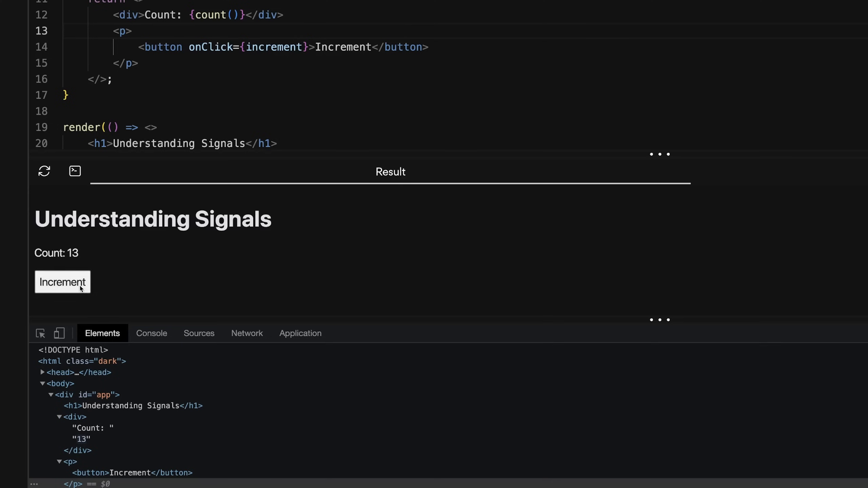
{"action": "left_click", "coordinate": [62, 282]}
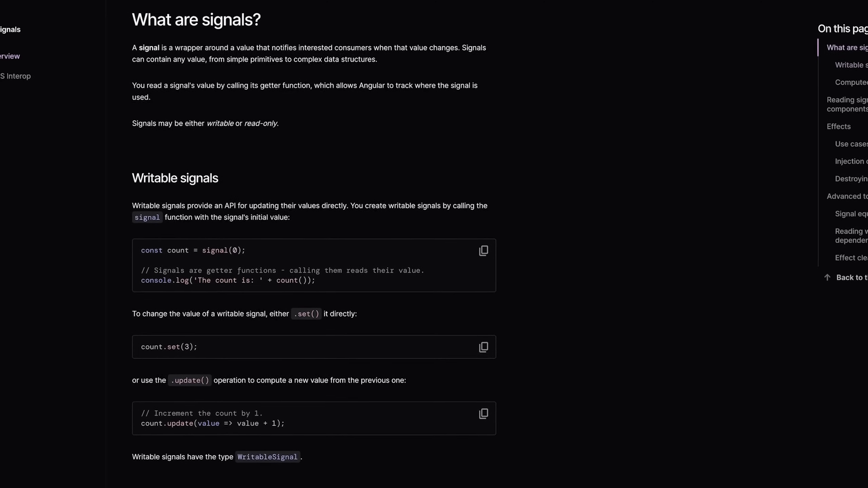
Step: Scroll the Angular signals guide and the GitHub Signals RFC to its Wrapping up section
{"action": "scroll", "scroll_direction": "down", "scroll_amount": 3}
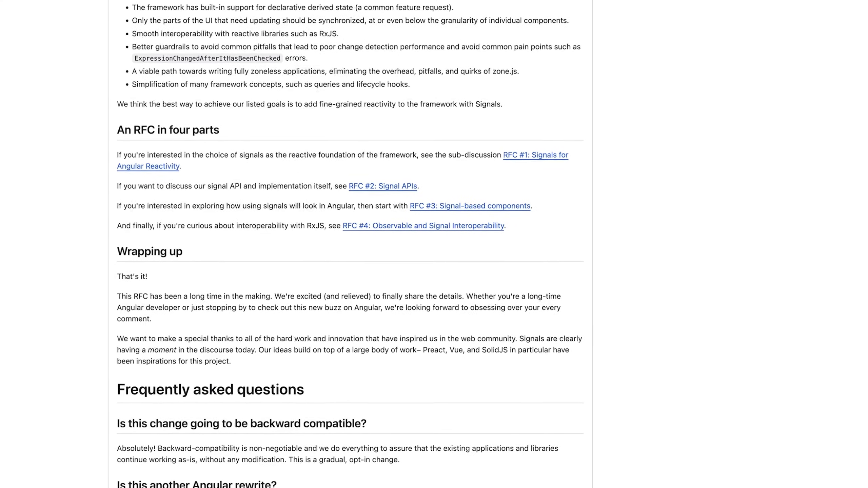
{"action": "scroll", "scroll_direction": "up", "scroll_amount": 3}
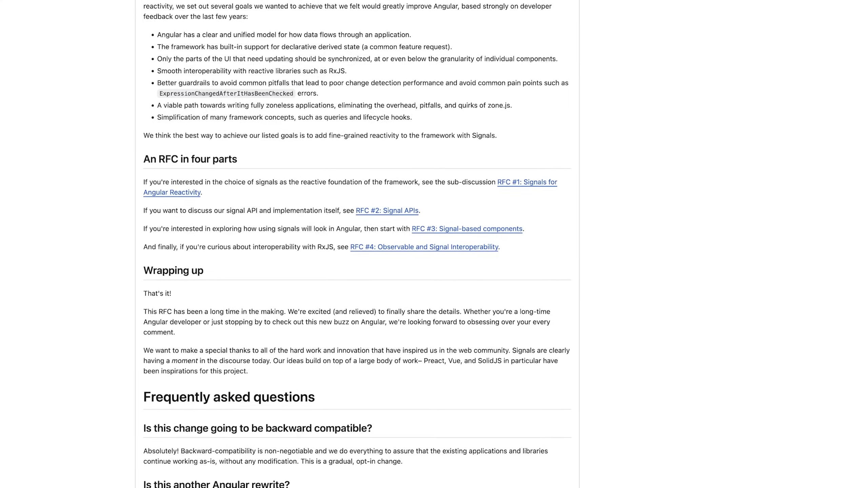
{"action": "scroll", "scroll_direction": "up", "scroll_amount": 3}
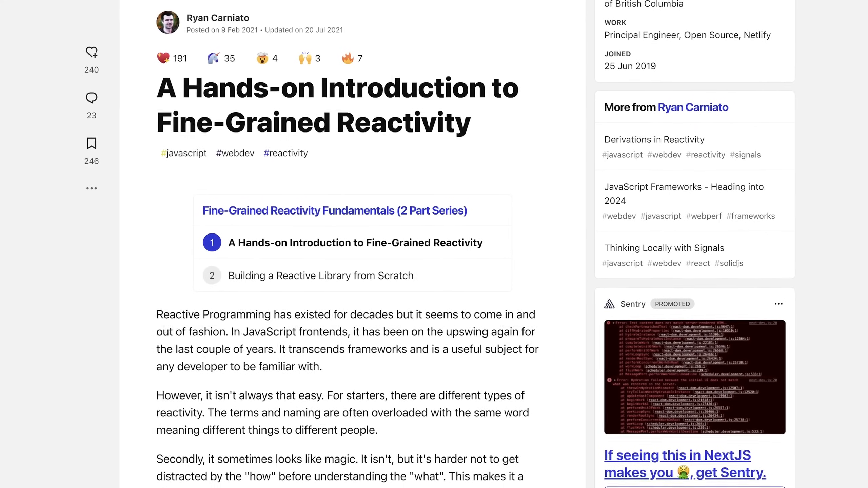
Step: Scroll the fine-grained reactivity article, then increment the Solid Playground count from 6
{"action": "scroll", "scroll_direction": "down", "scroll_amount": 3}
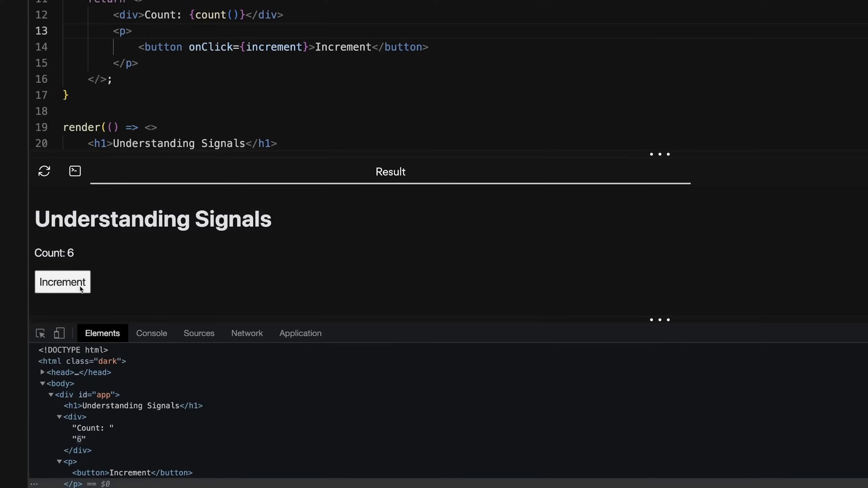
{"action": "left_click", "coordinate": [62, 282]}
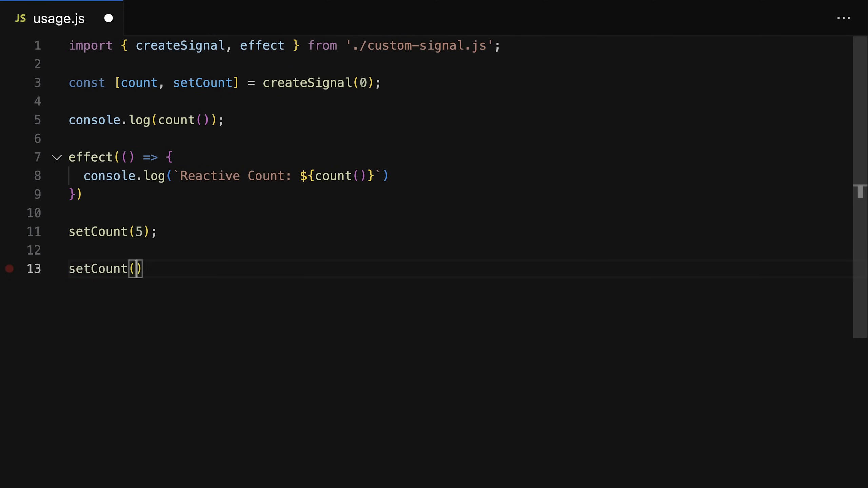
Step: Pass 10 to the second setCount call in usage.js
{"action": "type", "text": "10"}
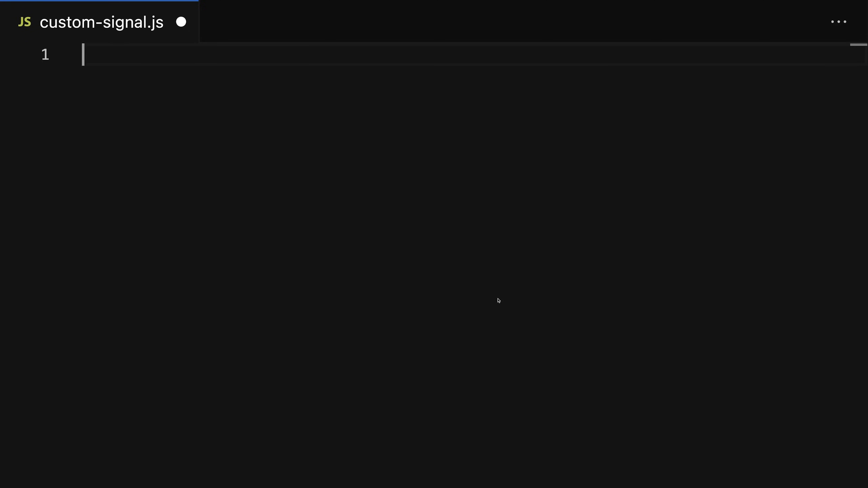
Step: Write export function createSignal() with let value, an empty set(), and read() returning value
{"action": "type", "text": "export function c"}
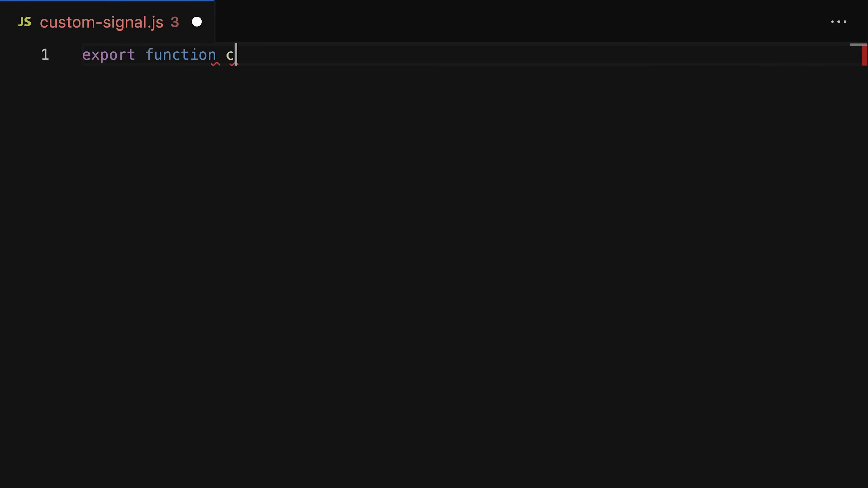
{"action": "type", "text": "reateSignal() {"}
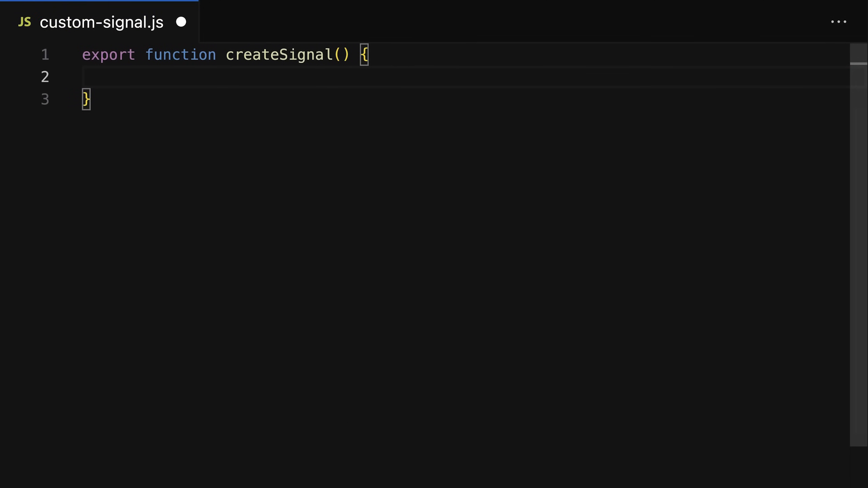
{"action": "type", "text": "let value;"}
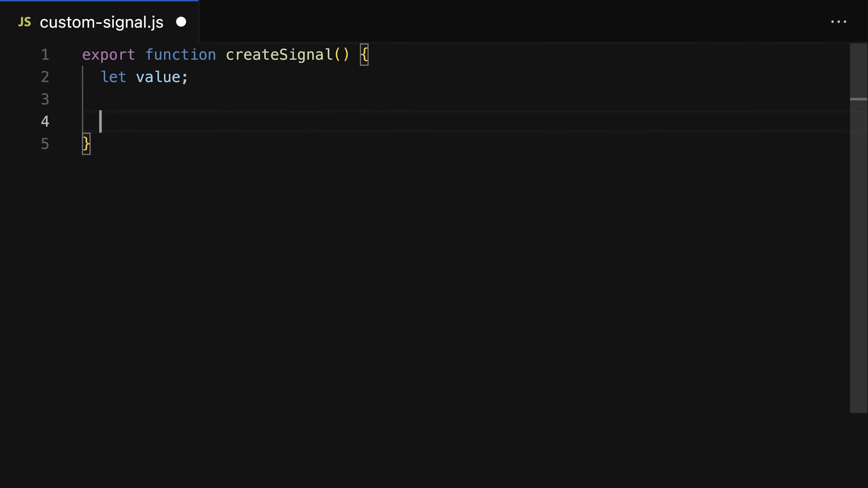
{"action": "type", "text": "function"}
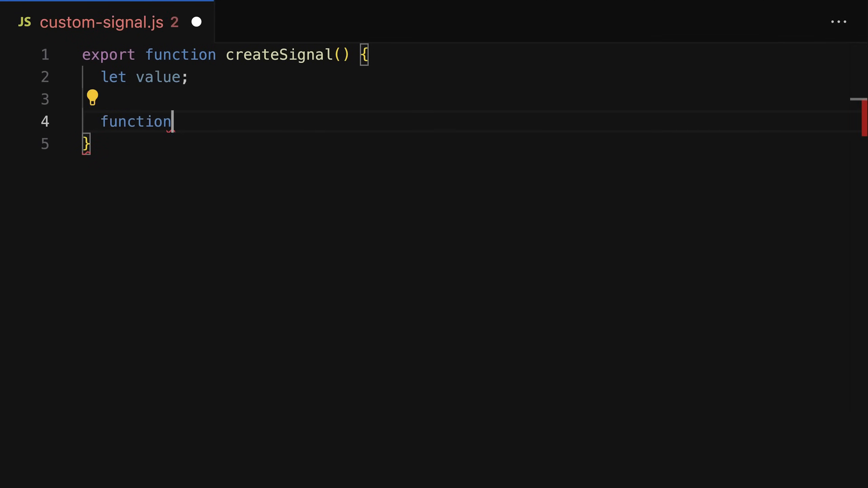
{"action": "type", "text": "set() {}"}
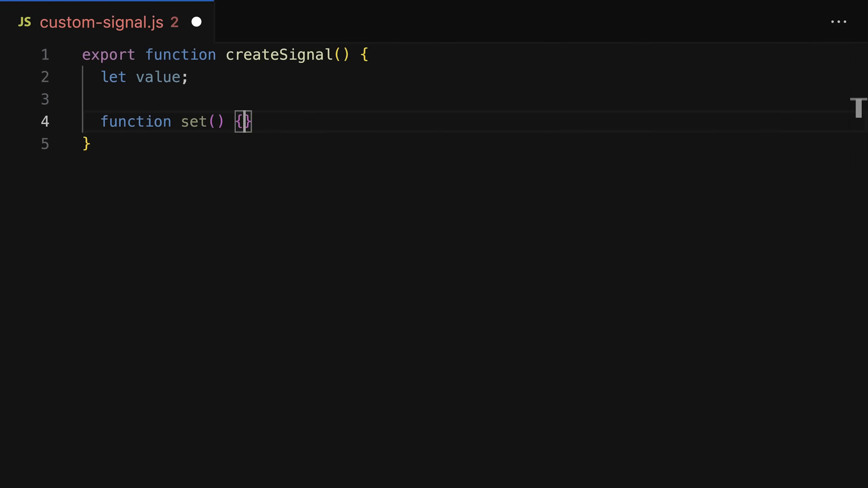
{"action": "type", "text": "function read"}
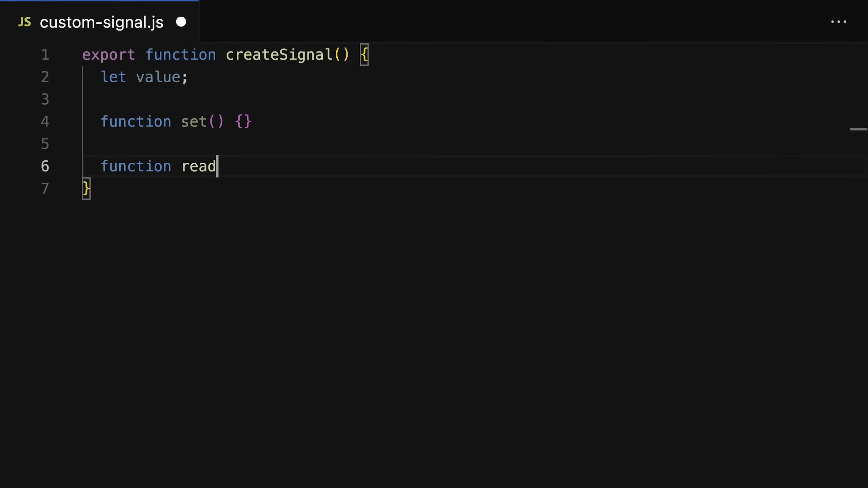
{"action": "type", "text": "() {"}
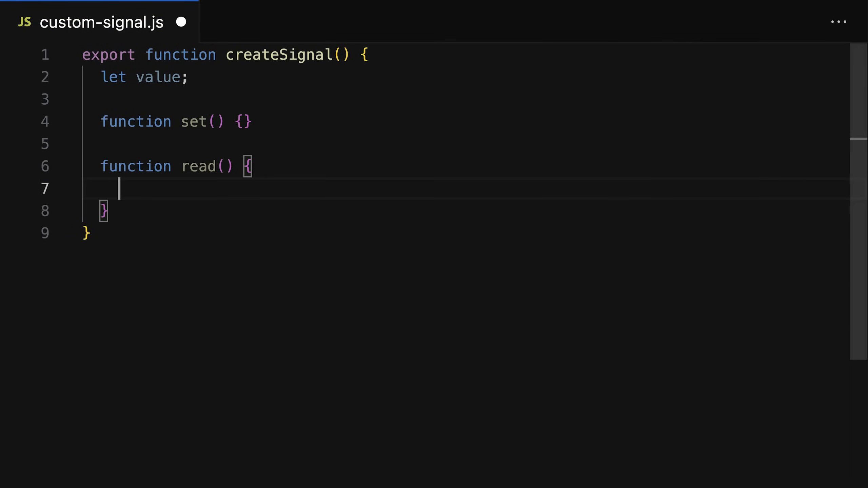
{"action": "type", "text": "return value;"}
{"action": "type", "text": "return [read"}
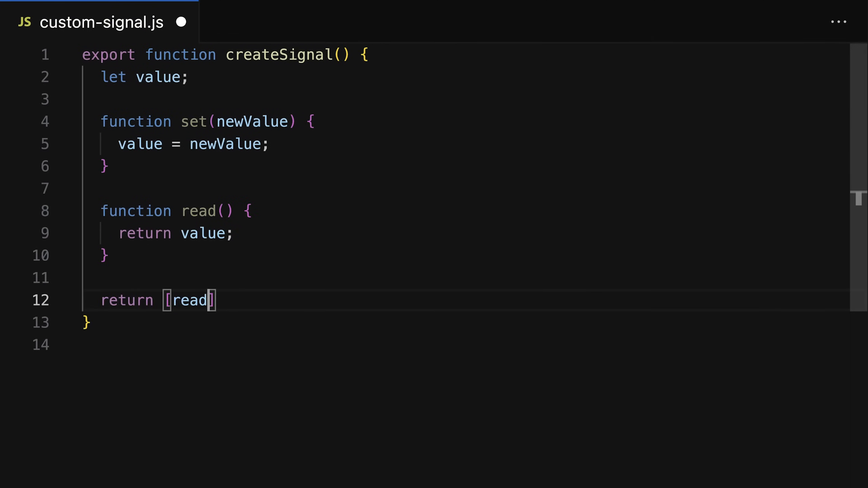
Step: Return [read, set] and add an initialValue parameter assigned to value
{"action": "type", "text": ", set"}
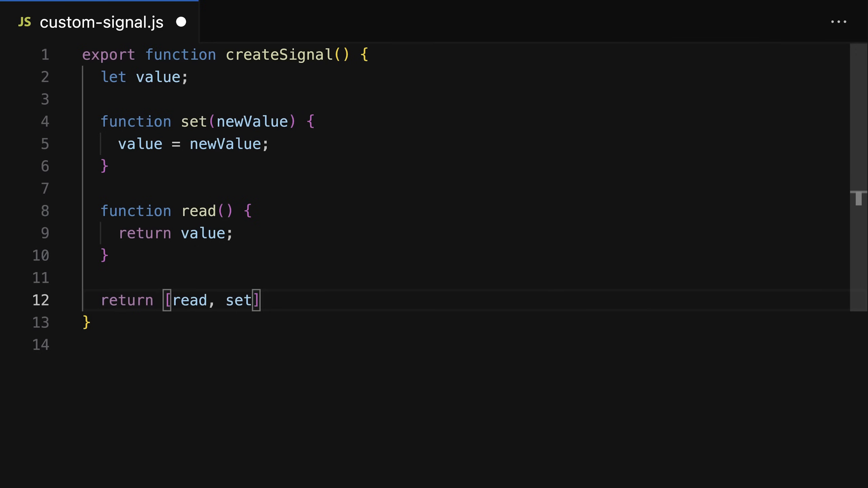
{"action": "type", "text": "initial"}
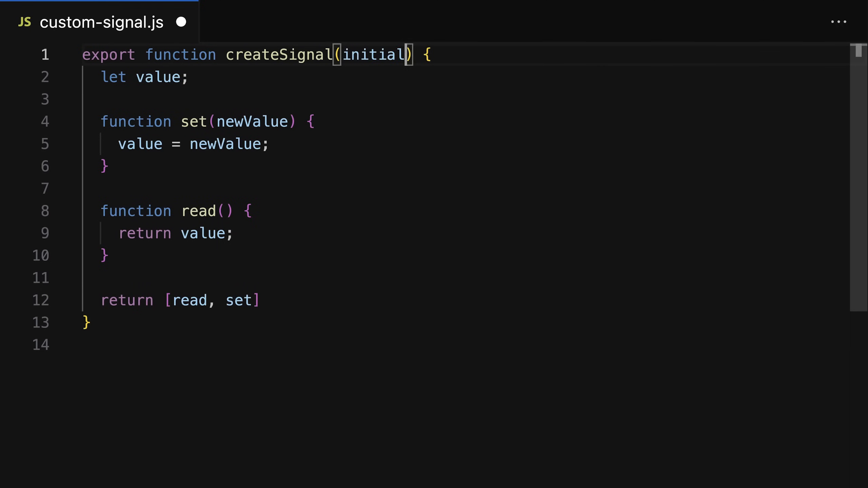
{"action": "type", "text": "Value"}
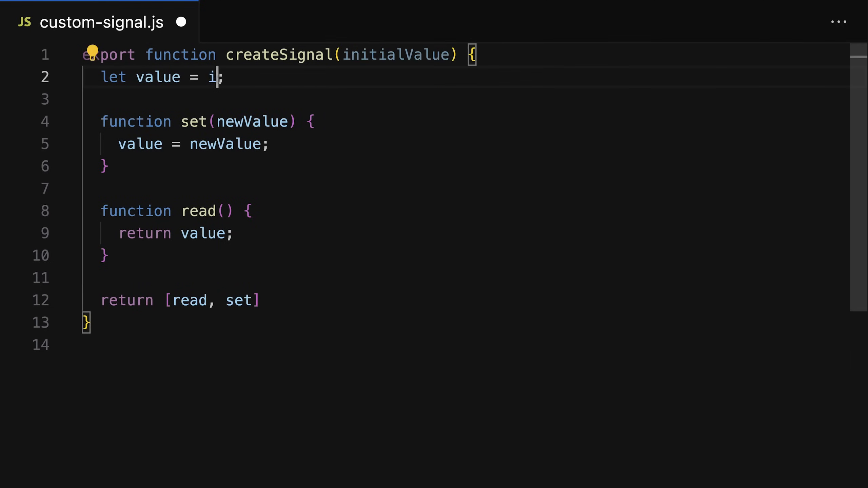
{"action": "type", "text": "nitialValue"}
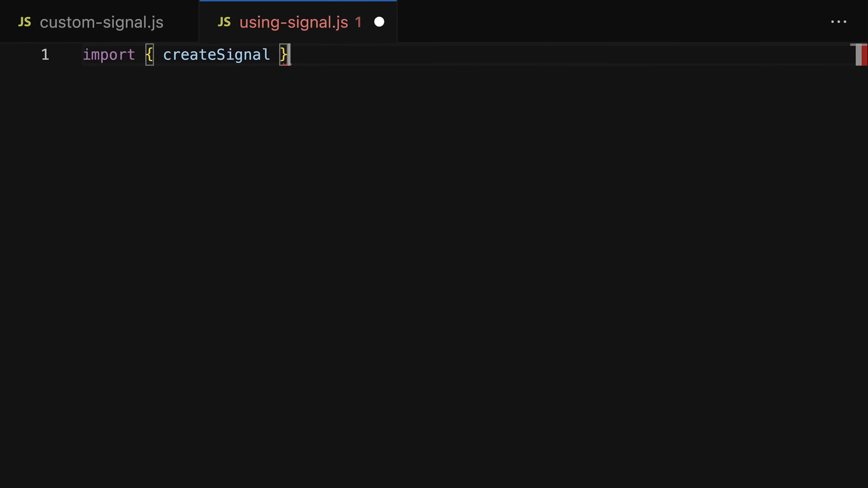
Step: In using-signal.js, import createSignal, declare [count, setCount] signals, and call setCount(100)
{"action": "type", "text": "from './signal.js';"}
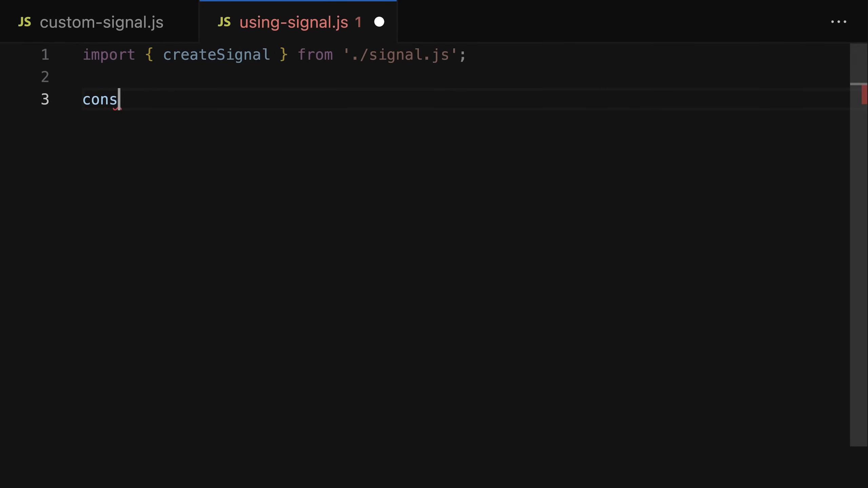
{"action": "type", "text": "t [count, setCount] = createSignal(10);"}
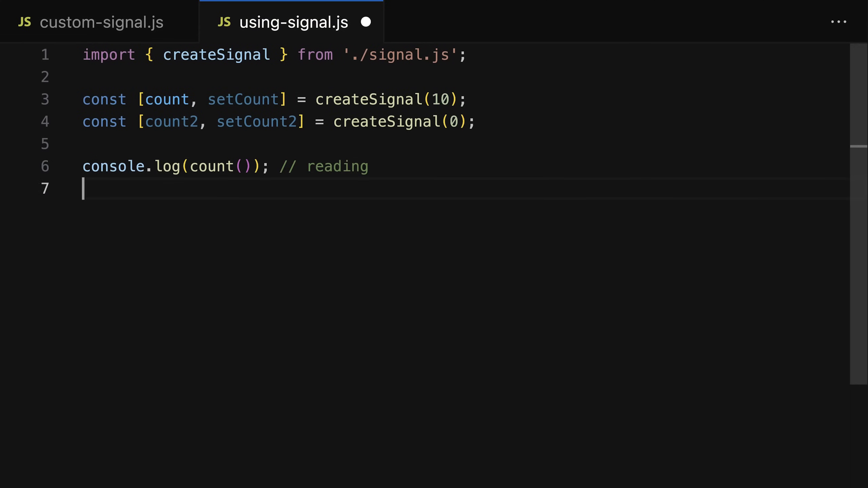
{"action": "type", "text": "setCount(1)"}
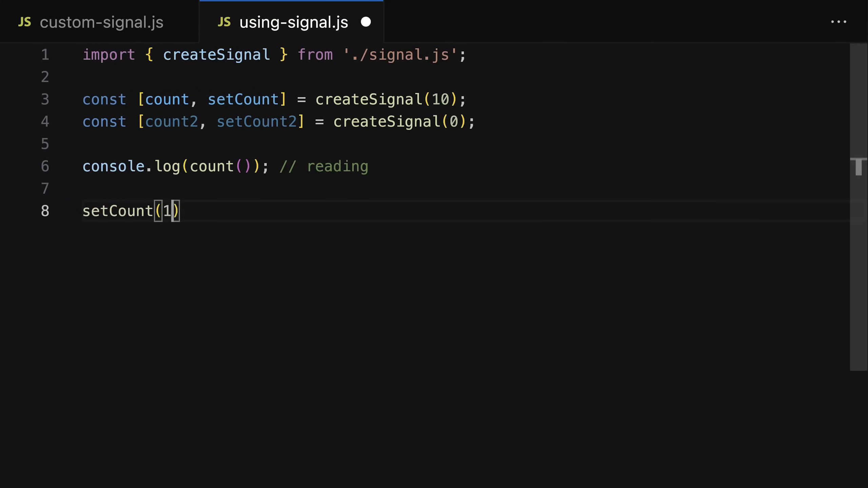
{"action": "type", "text": "00); // updating val"}
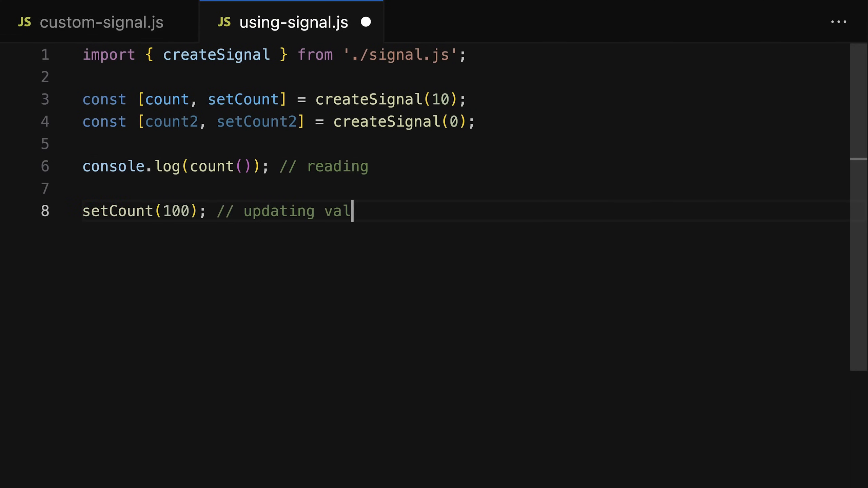
{"action": "type", "text": "ue"}
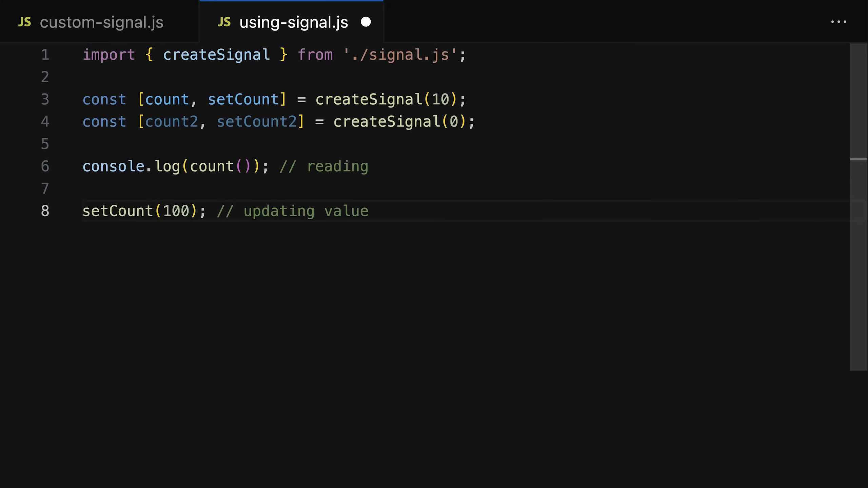
{"action": "left_click", "coordinate": [83, 22]}
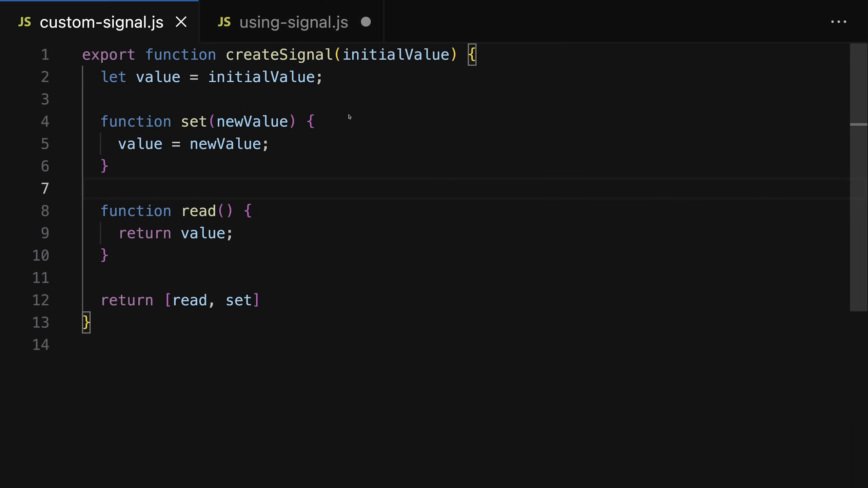
Step: Add const subscribers = []; and begin a subscribers.push(...) call inside read()
{"action": "type", "text": "const"}
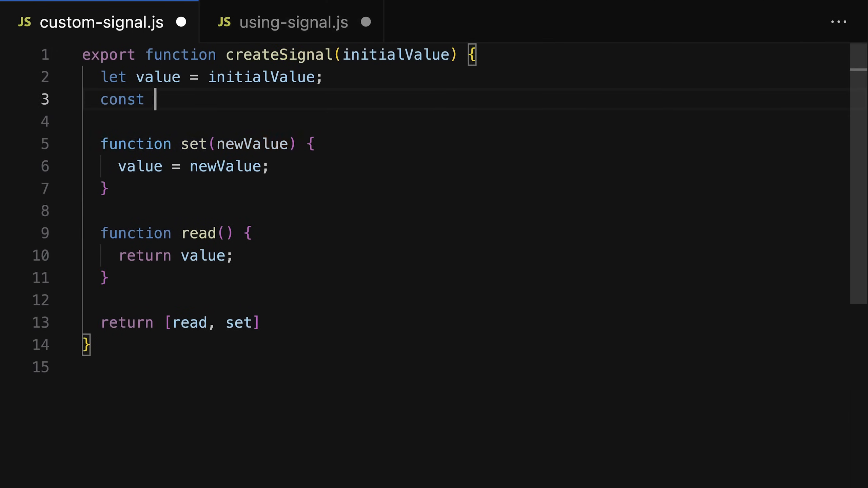
{"action": "type", "text": "subscribers ="}
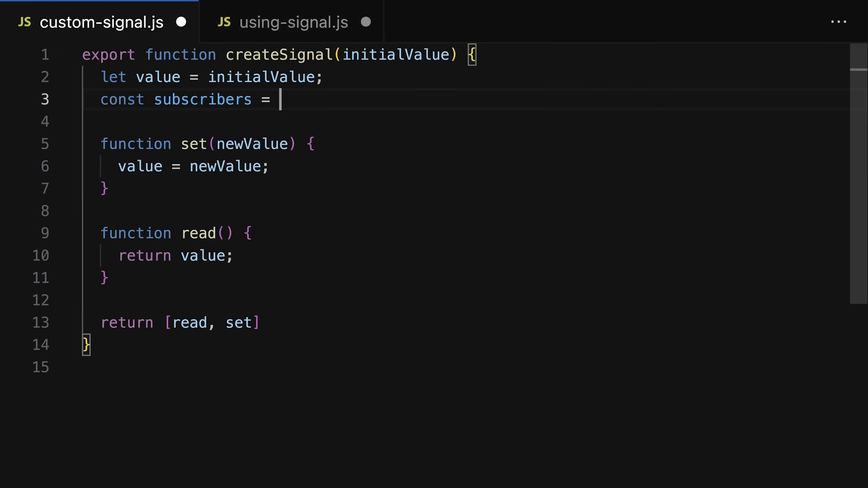
{"action": "type", "text": "[];"}
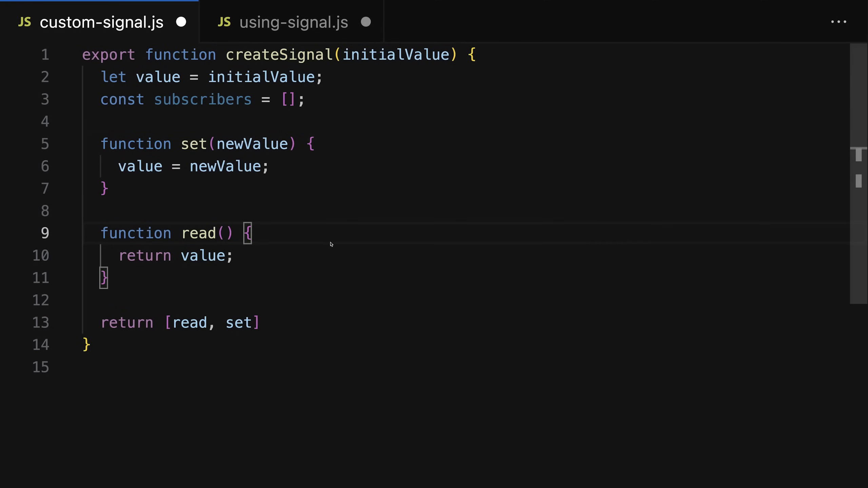
{"action": "type", "text": "subscribers."}
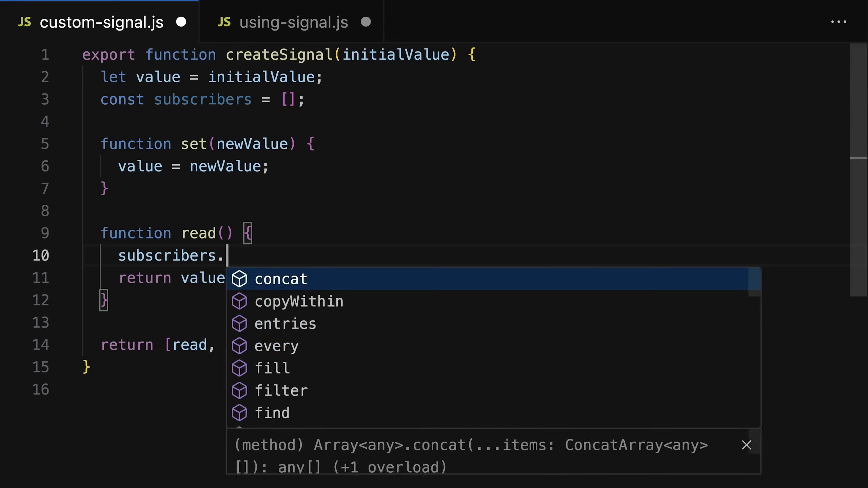
{"action": "type", "text": "push(..)"}
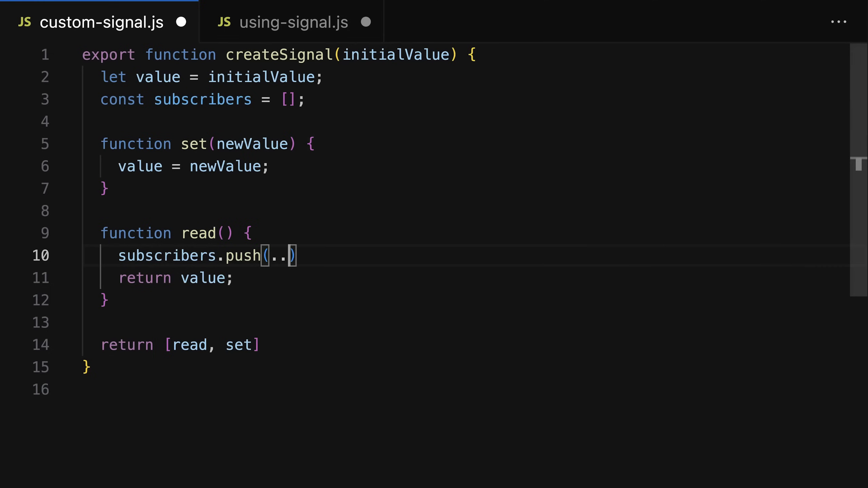
{"action": "type", "text": "."}
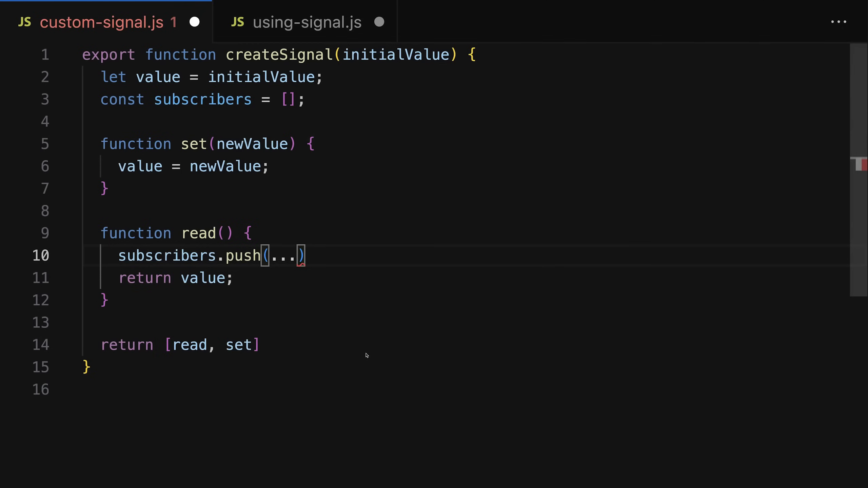
{"action": "left_click", "coordinate": [312, 144]}
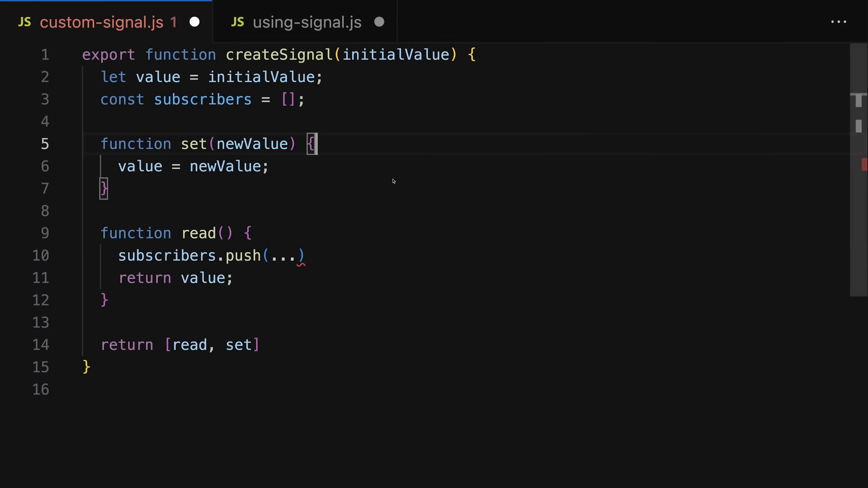
Step: Make set() call every subscriber with subscribers.forEach(sub => sub())
{"action": "key", "text": "Enter"}
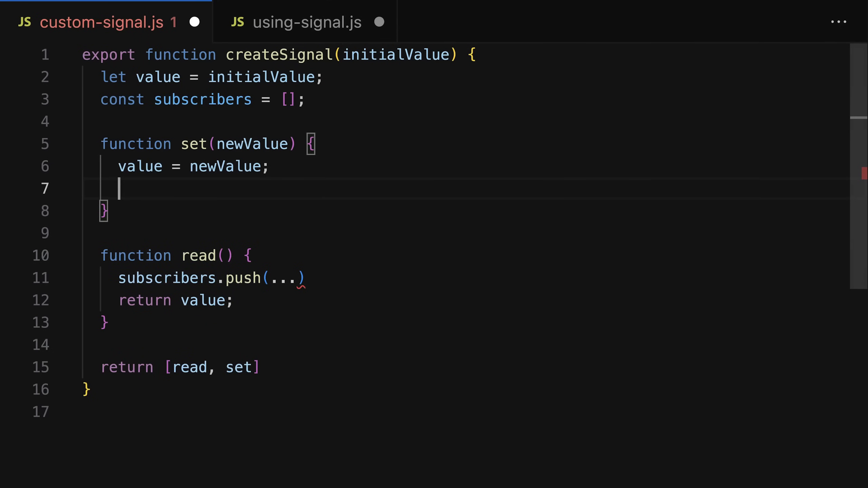
{"action": "type", "text": "subscribers.forEach("}
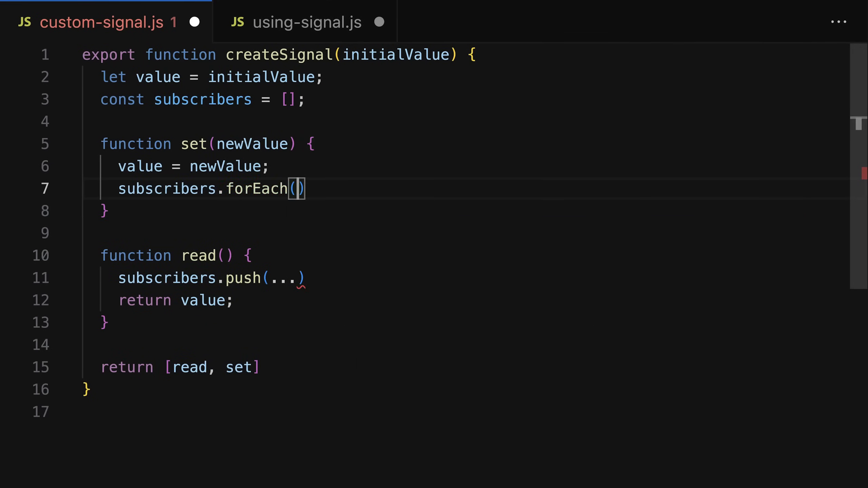
{"action": "type", "text": "sub => su"}
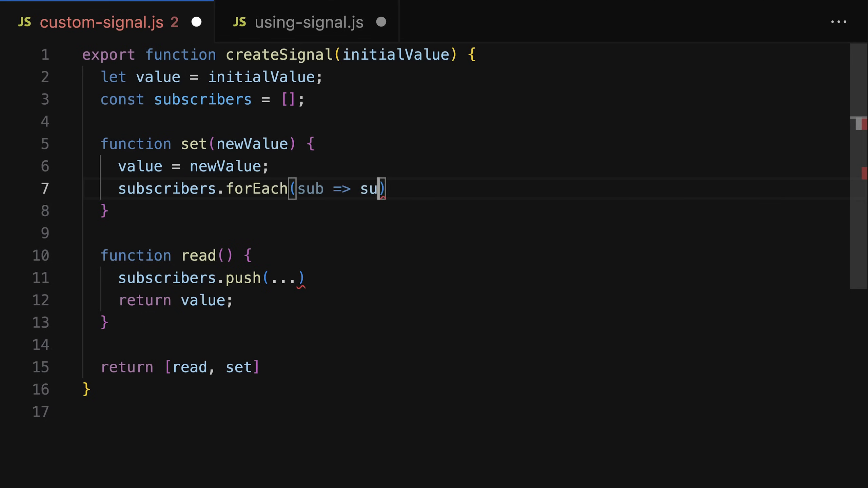
{"action": "type", "text": "()"}
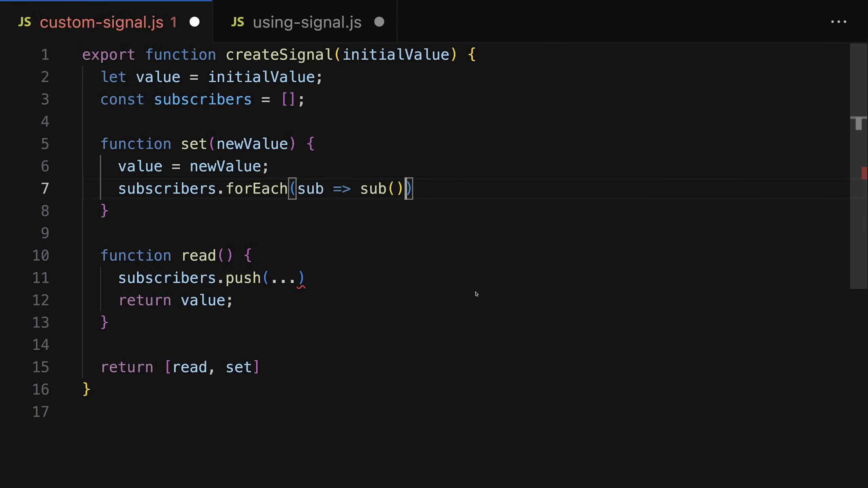
Step: Give read() a sub parameter that it pushes, and start a new exported function
{"action": "type", "text": "s"}
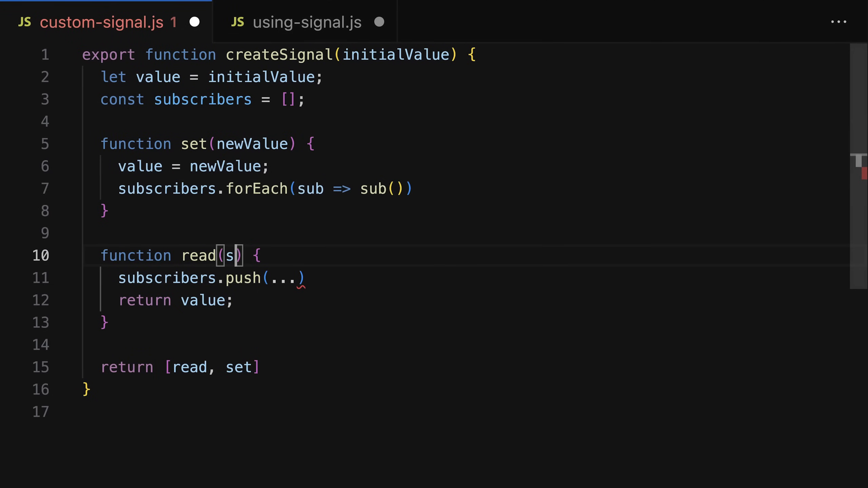
{"action": "type", "text": "ub"}
{"action": "left_click", "coordinate": [464, 279]}
{"action": "type", "text": "sub"}
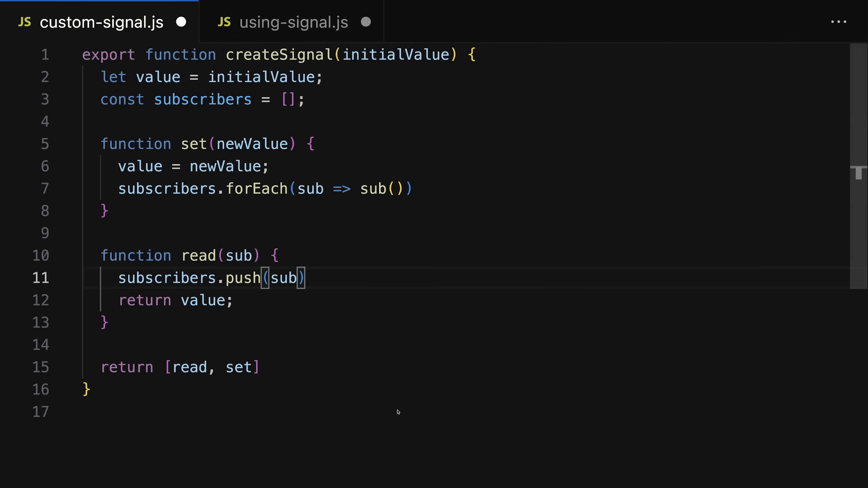
{"action": "type", "text": "export func"}
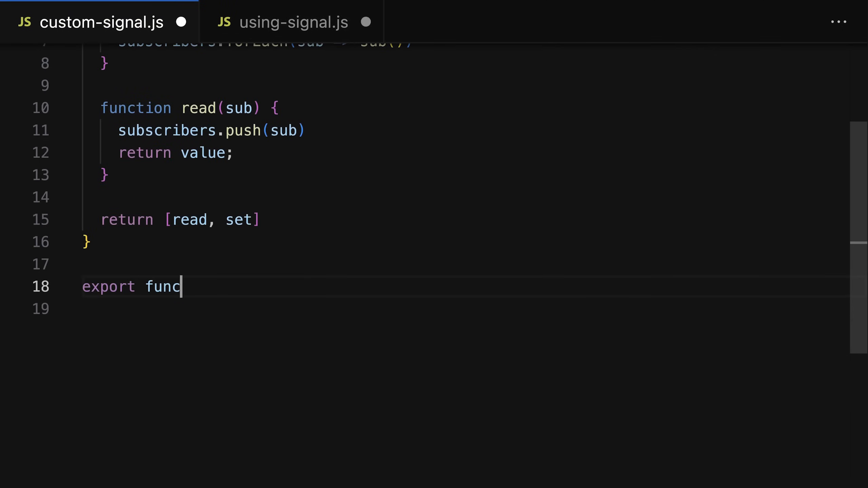
Step: Declare an effect(fn) function and a module-level `let current;` variable
{"action": "type", "text": "tion effect() {}"}
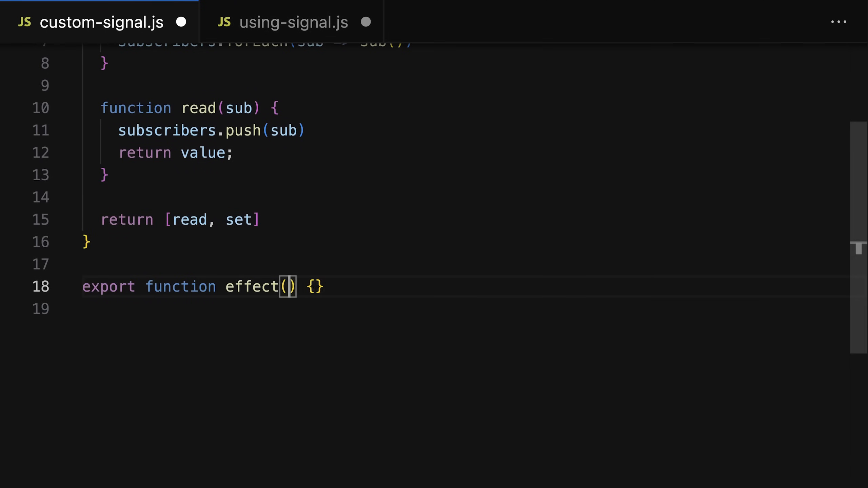
{"action": "type", "text": "fn"}
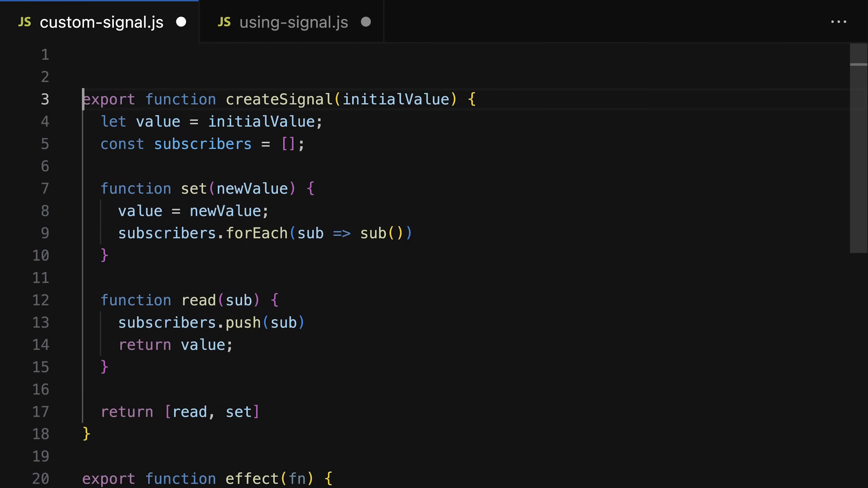
{"action": "type", "text": "let current;"}
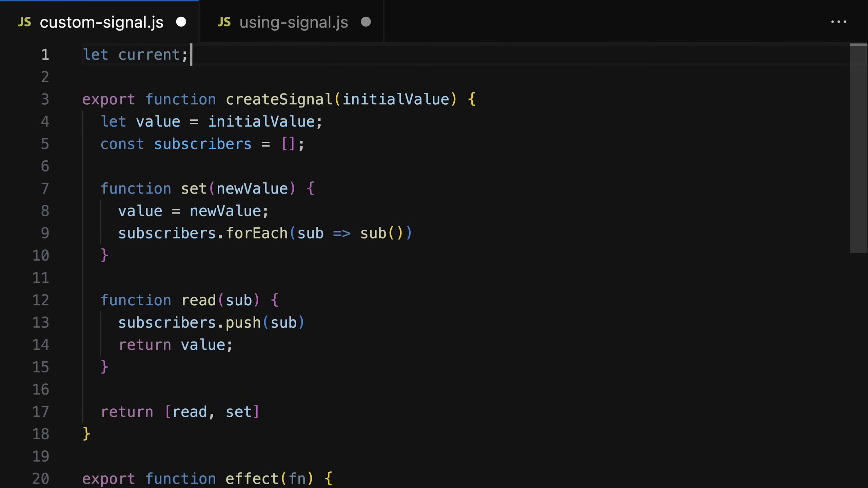
Step: Make effect set current to fn, call fn, reset current to null, and push current in read
{"action": "scroll", "scroll_direction": "down", "scroll_amount": 3}
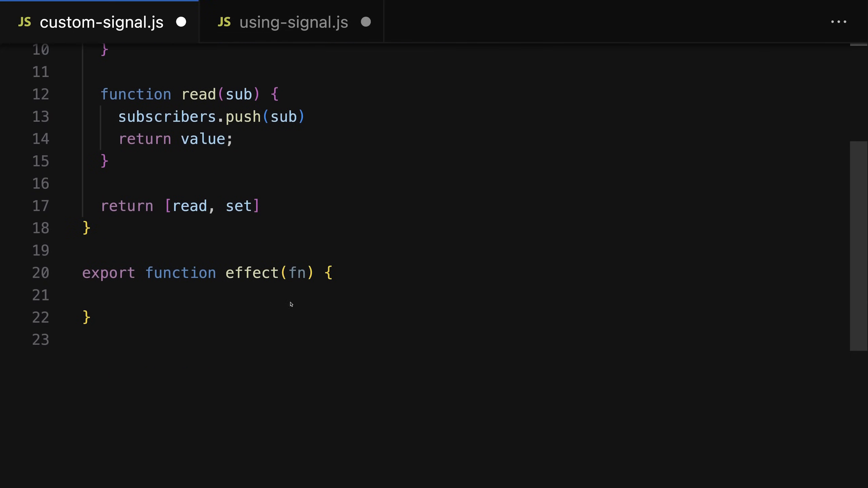
{"action": "type", "text": "current = fn;"}
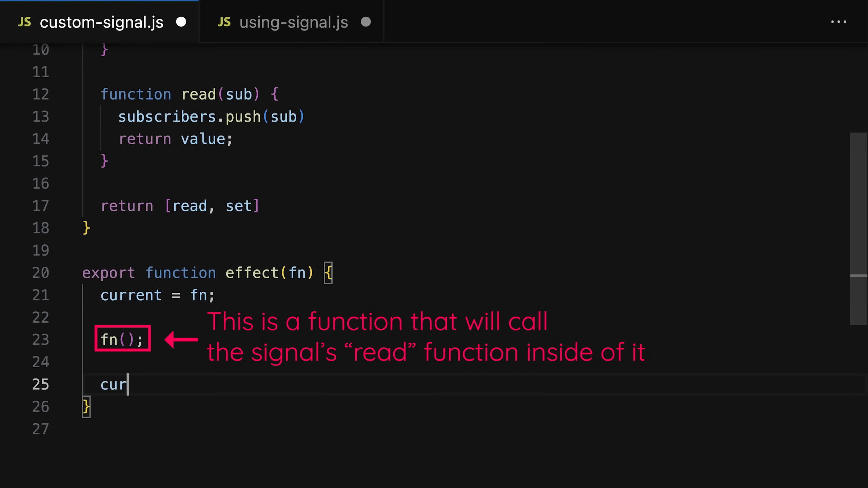
{"action": "type", "text": "rent = null;"}
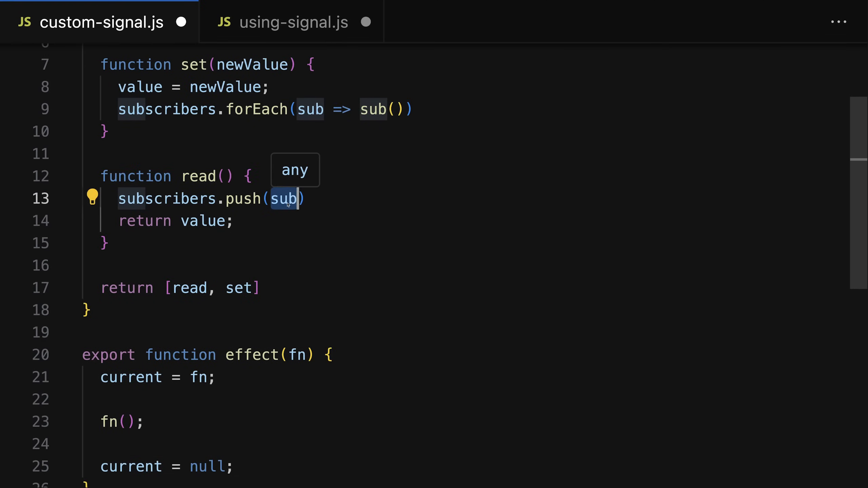
{"action": "type", "text": "current"}
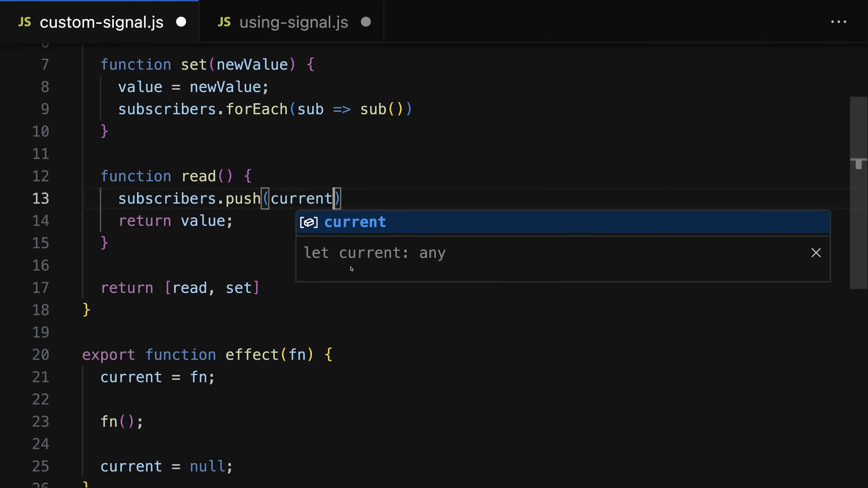
{"action": "left_click", "coordinate": [294, 22]}
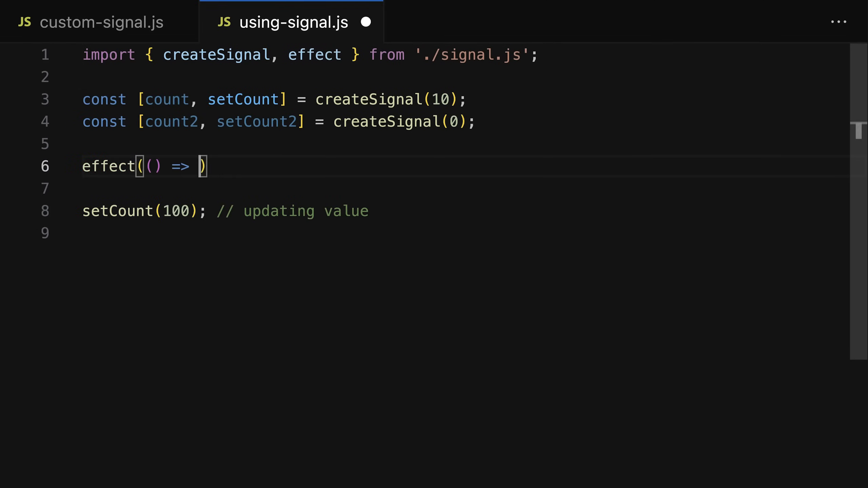
Step: Write `console.log(count())` inside the effect arrow function in using-signal.js
{"action": "type", "text": "console.log()"}
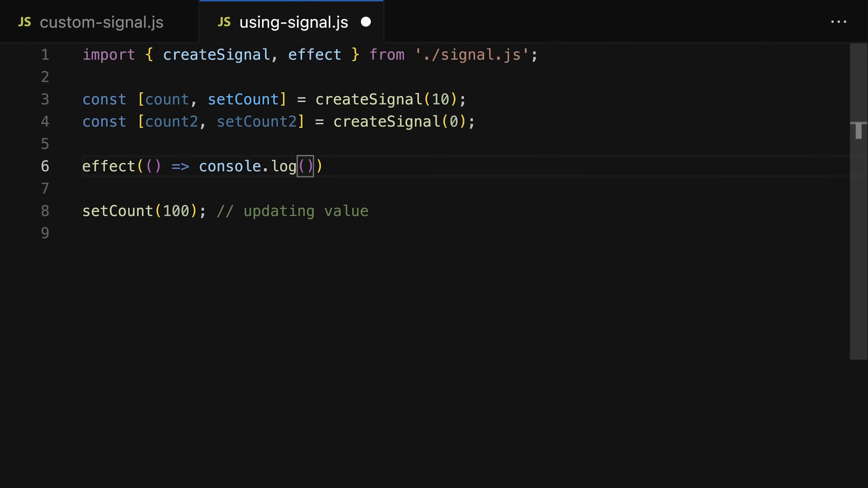
{"action": "type", "text": "count"}
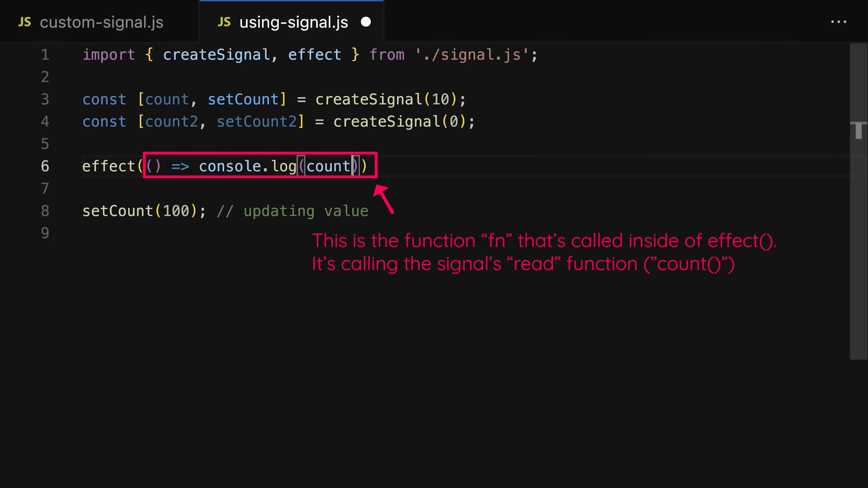
{"action": "type", "text": "()"}
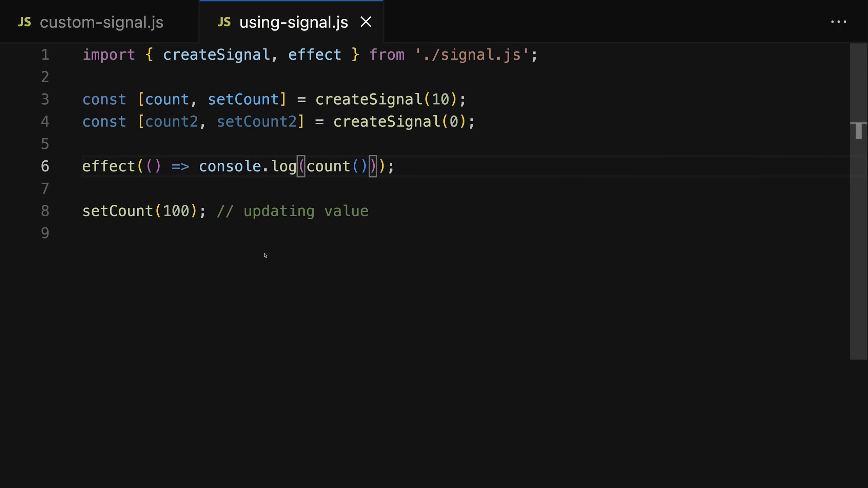
{"action": "left_click", "coordinate": [102, 22]}
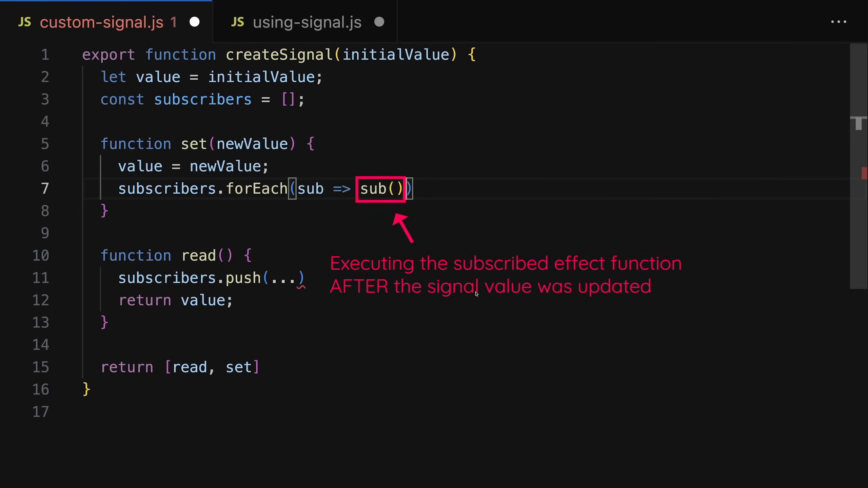
{"action": "left_click", "coordinate": [294, 22]}
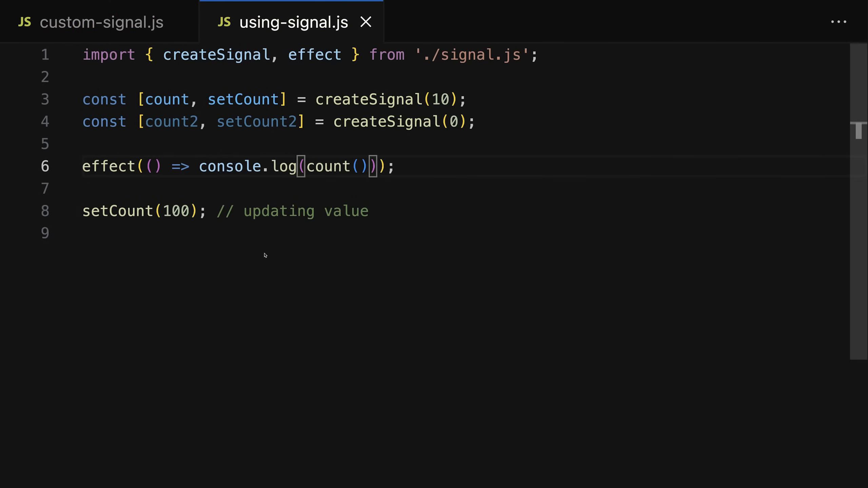
{"action": "left_click", "coordinate": [101, 22]}
{"action": "type", "text": "subscribers.push(current)"}
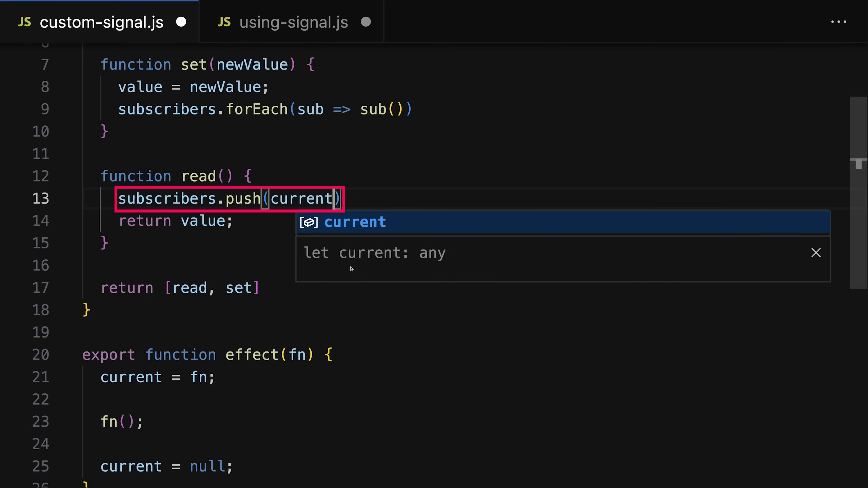
{"action": "left_click", "coordinate": [291, 22]}
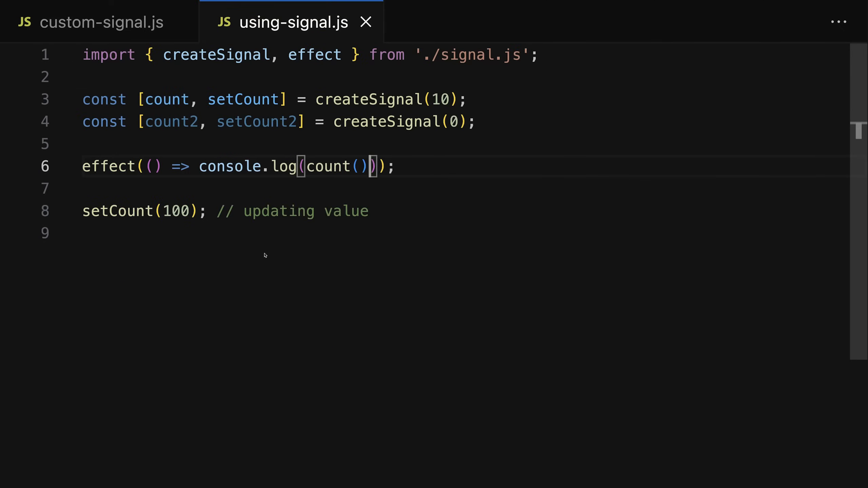